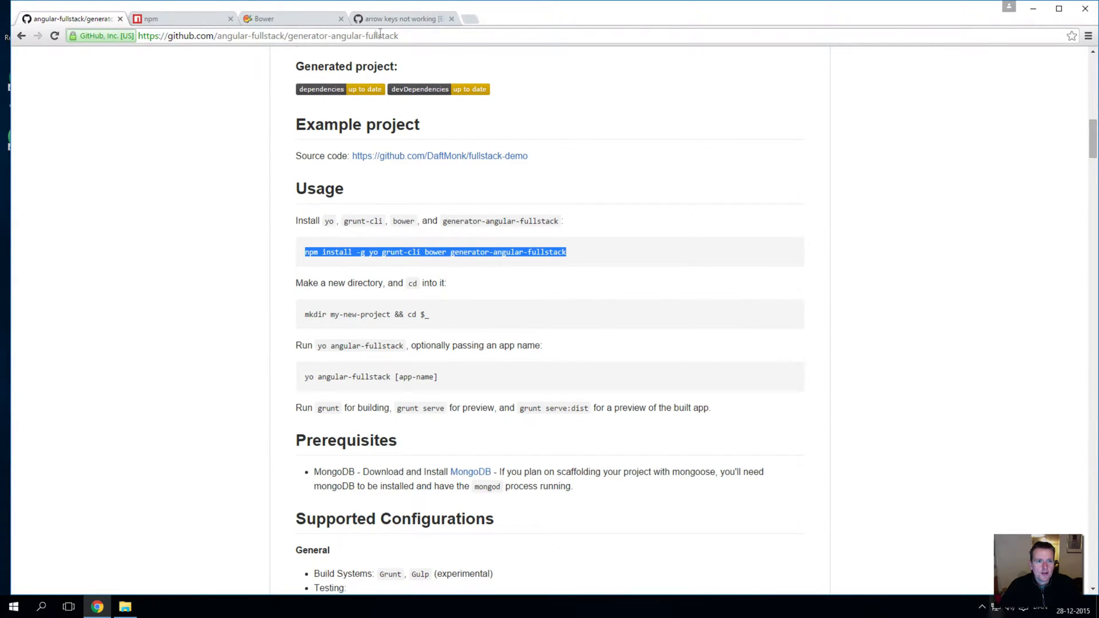
mouse_move(353, 323)
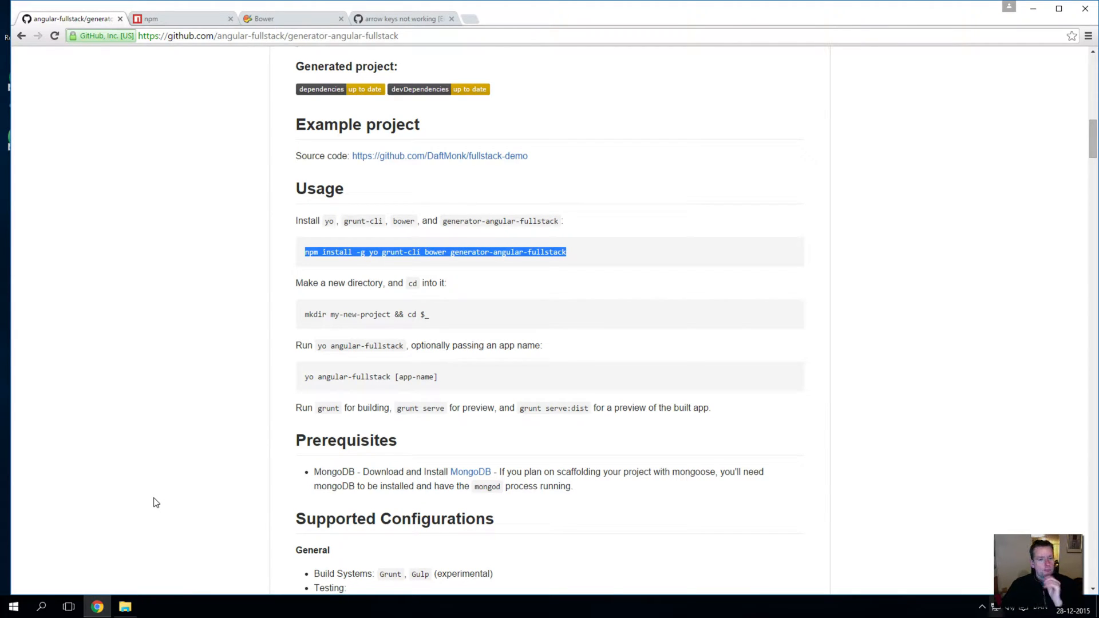
mouse_move(202, 336)
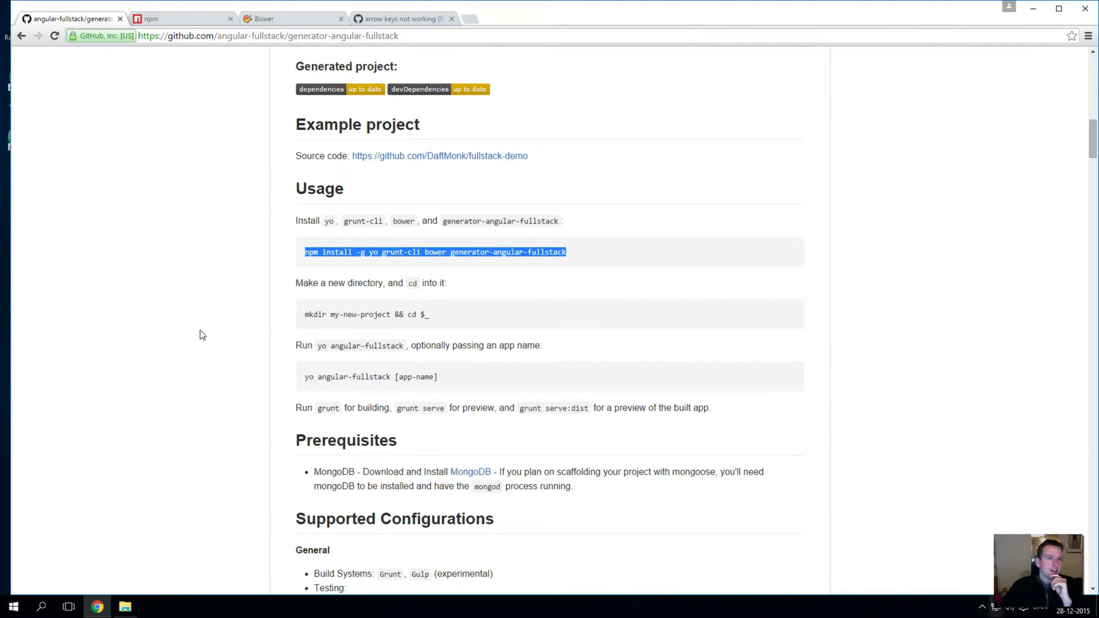
mouse_move(403, 19)
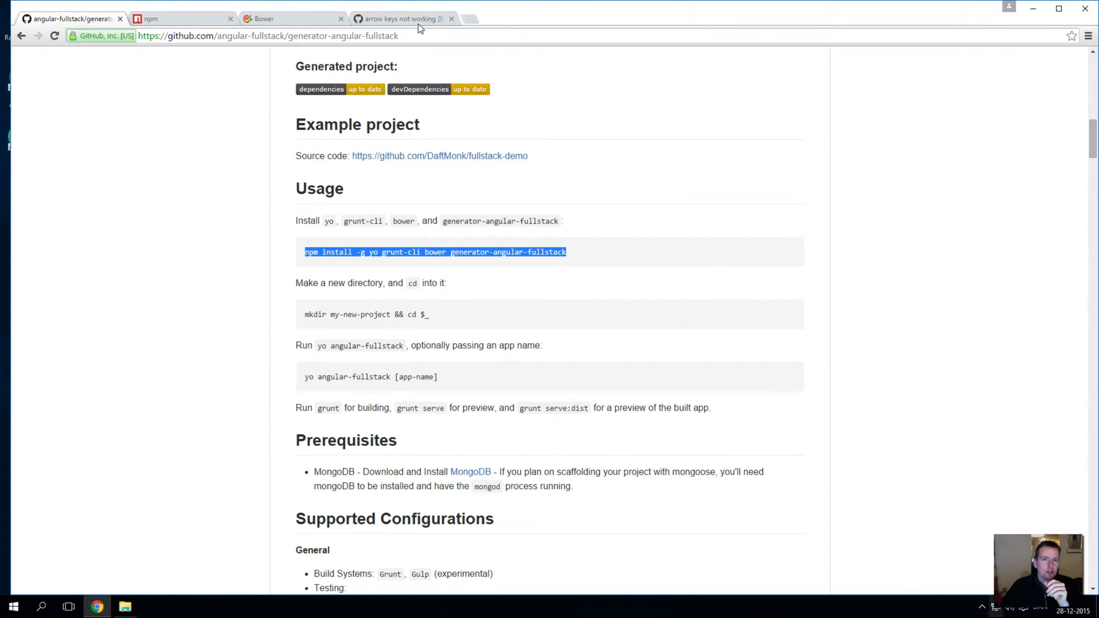
mouse_move(402, 19)
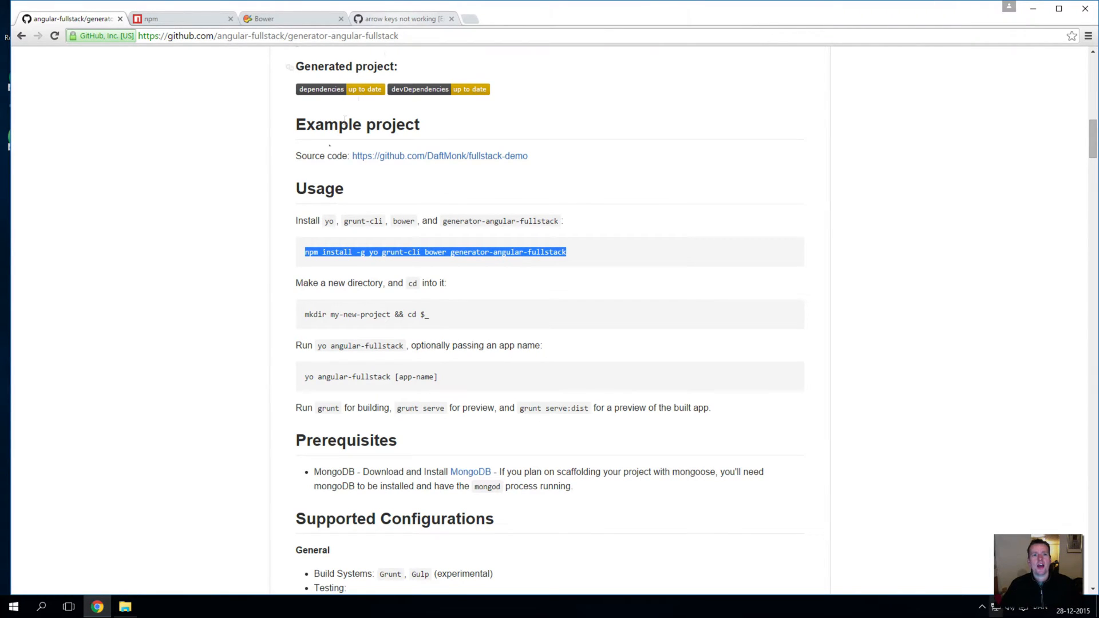
- Launch Command Prompt from Start search and cd up toward the C:\js web apps folder
left_click(42, 607)
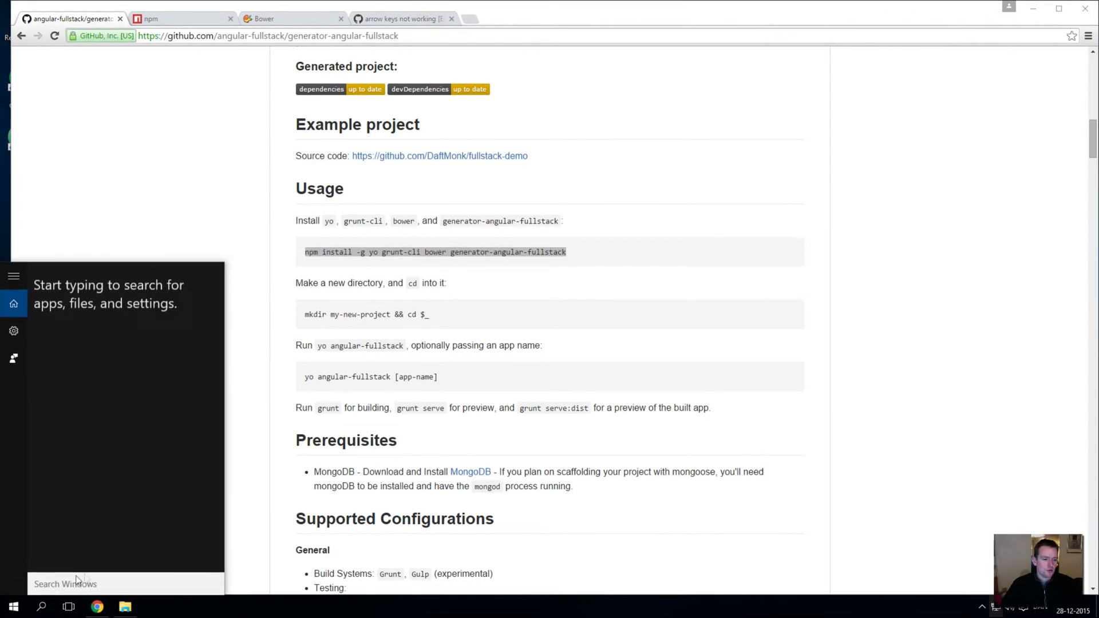
type("cmd")
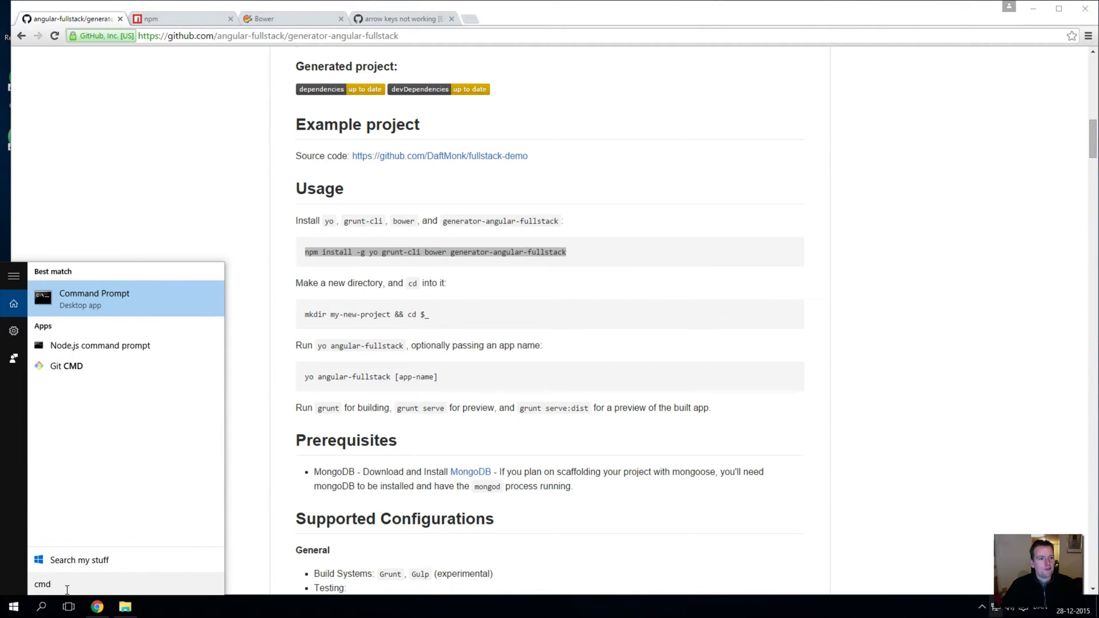
left_click(94, 298)
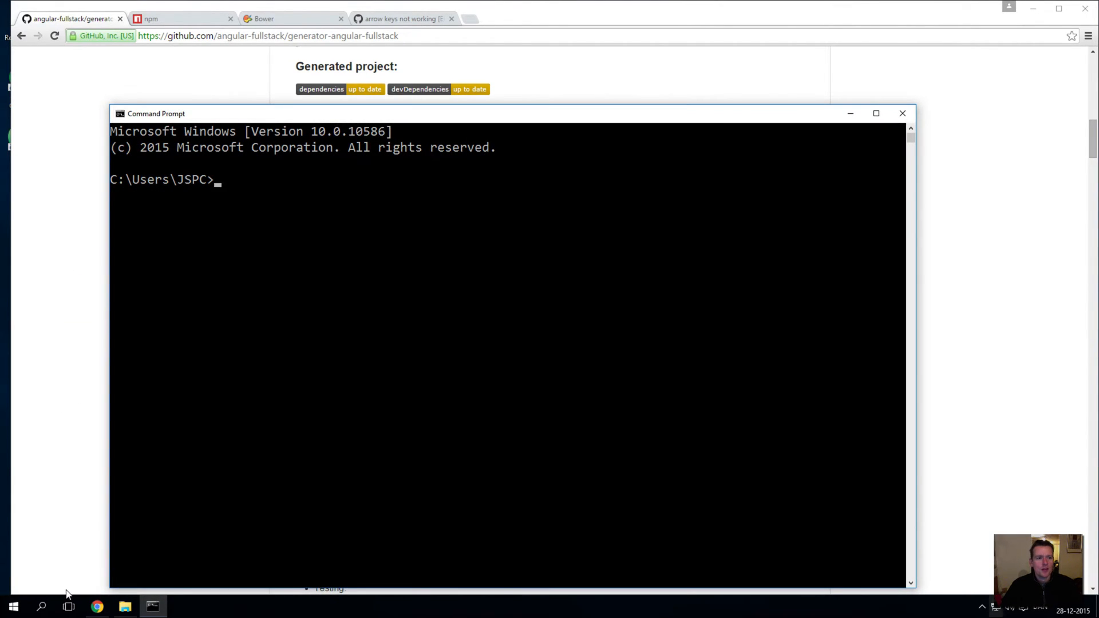
type("c d..")
type("cd \"js web apps")
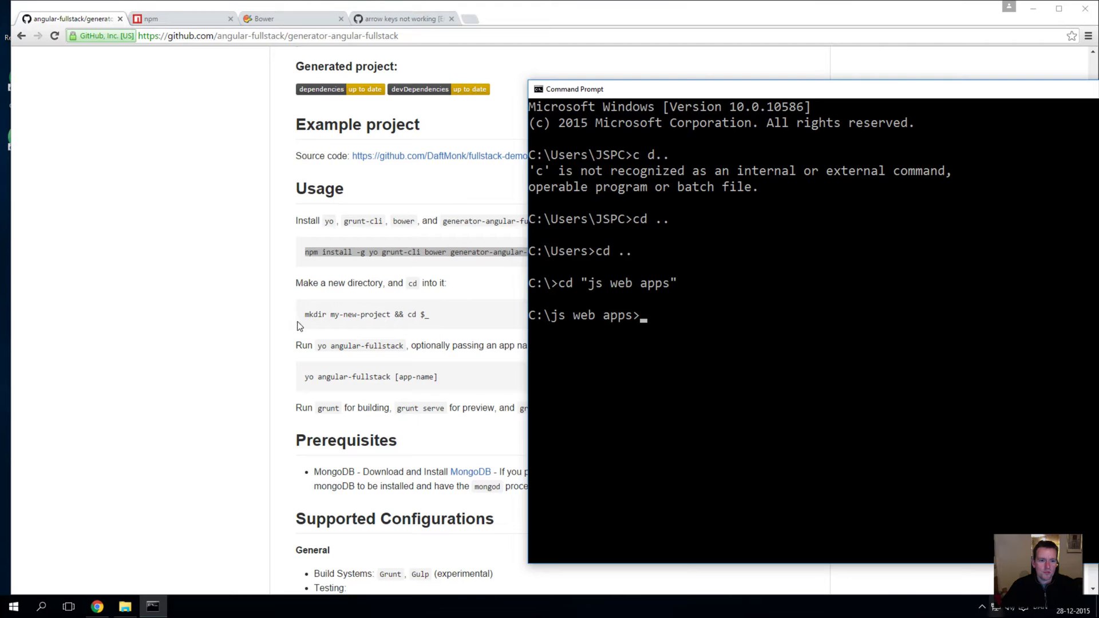
- Run mkdir courseplanner, then cd courseplanner
type("mkdir")
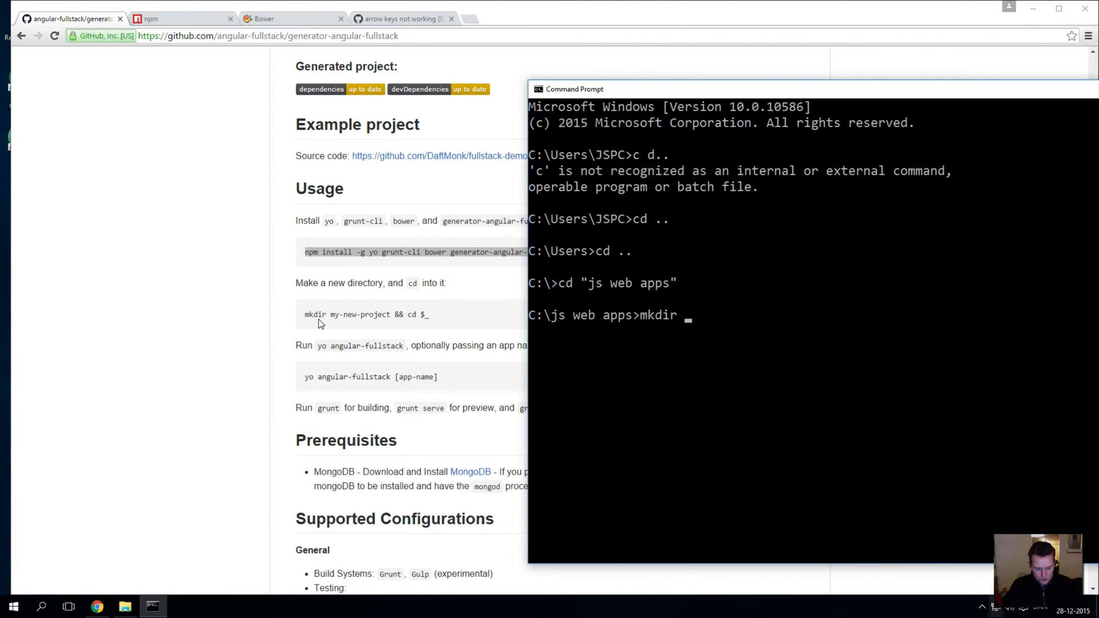
type("courseplanner")
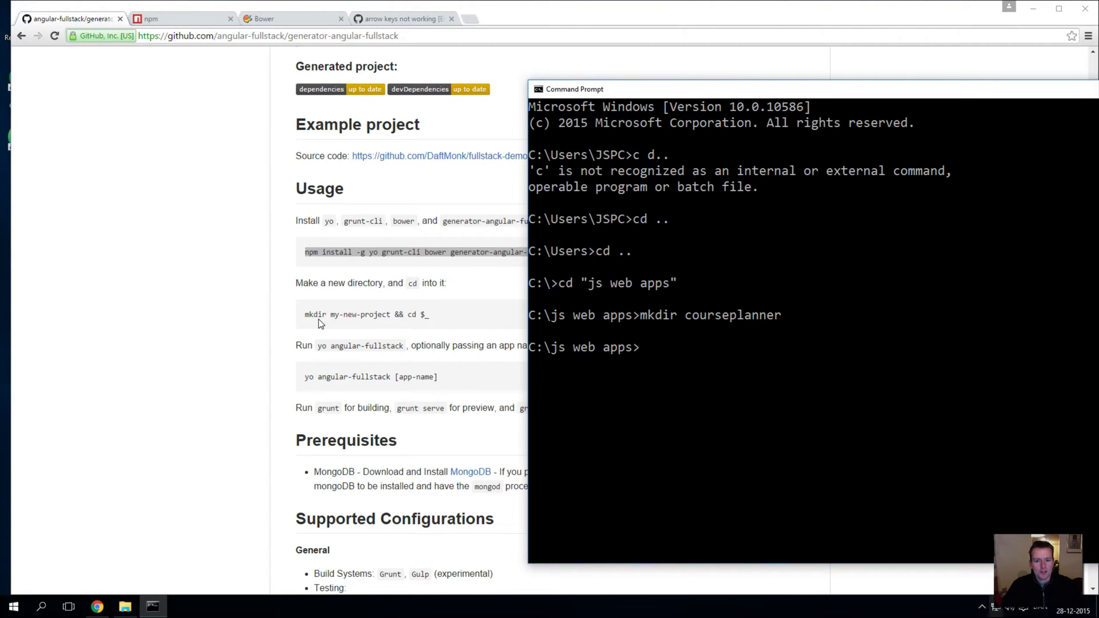
type("cd courseplanner")
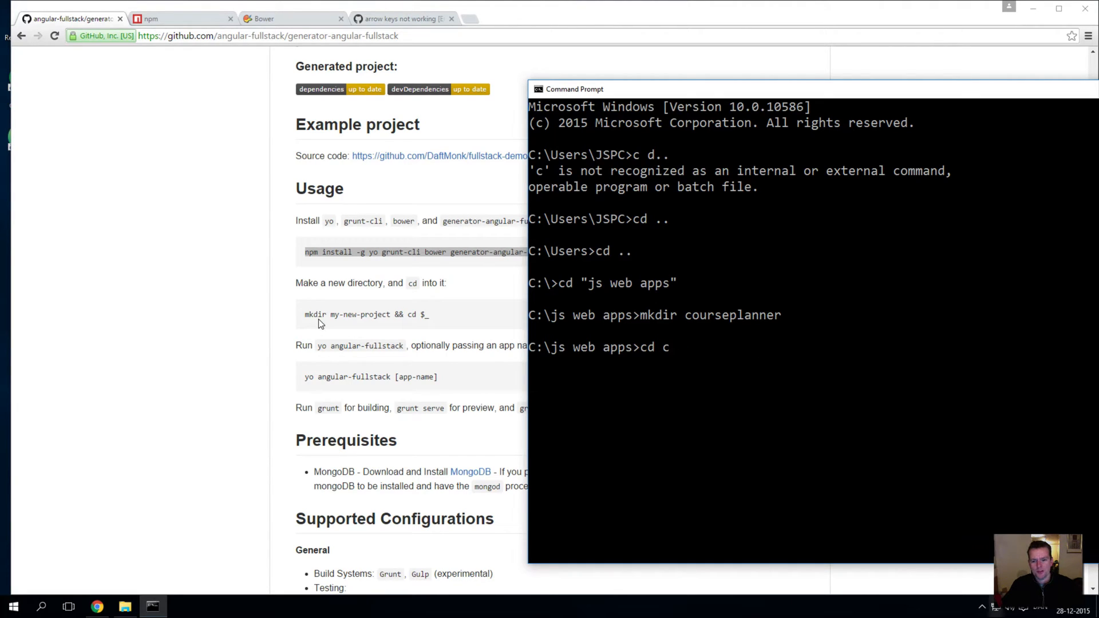
type("o")
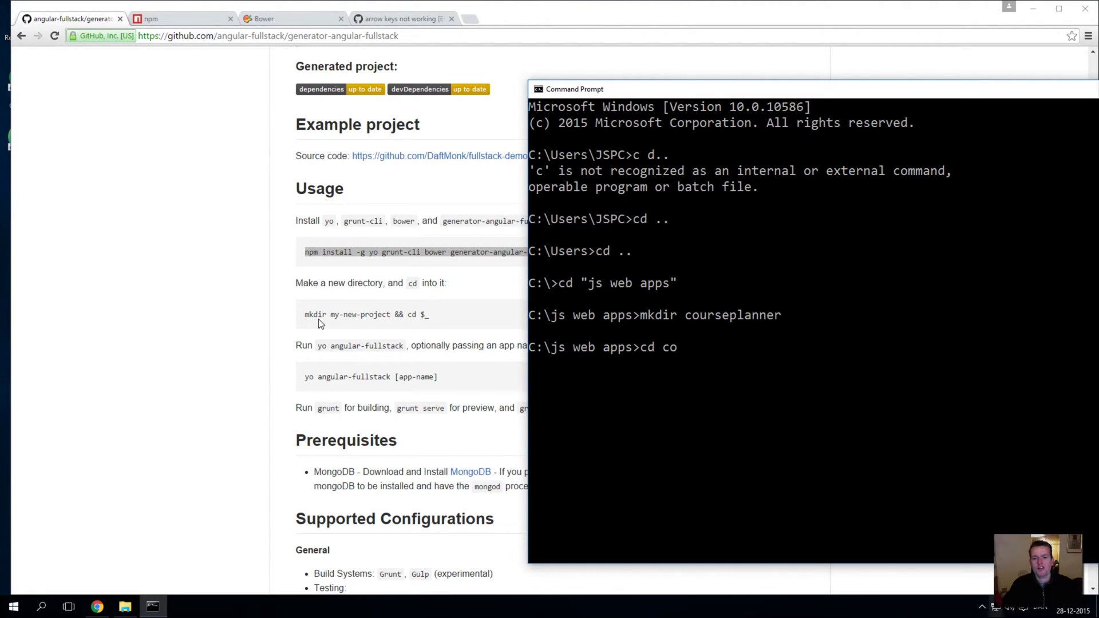
mouse_move(767, 343)
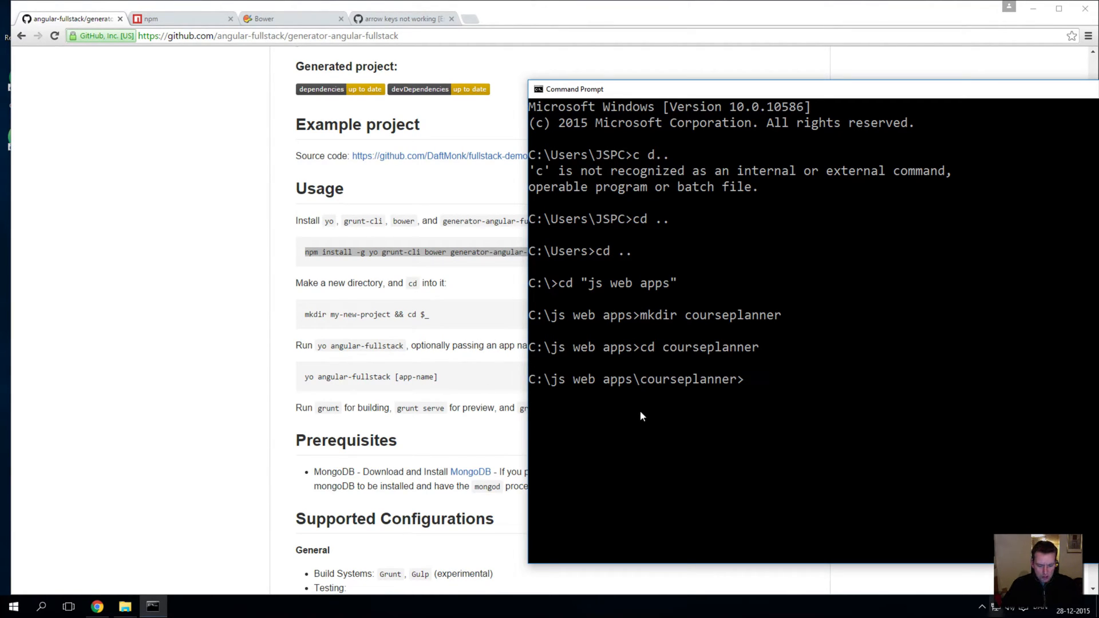
- Run yo angular-fullstack CoursePlanner to start the generator
type("yo angula")
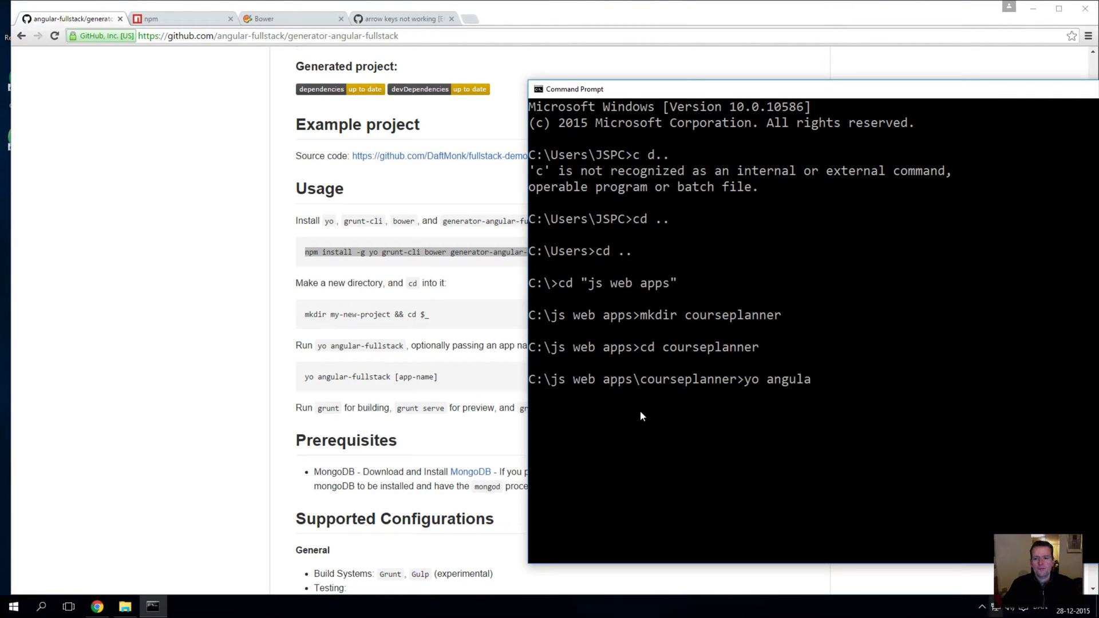
type("r-ful")
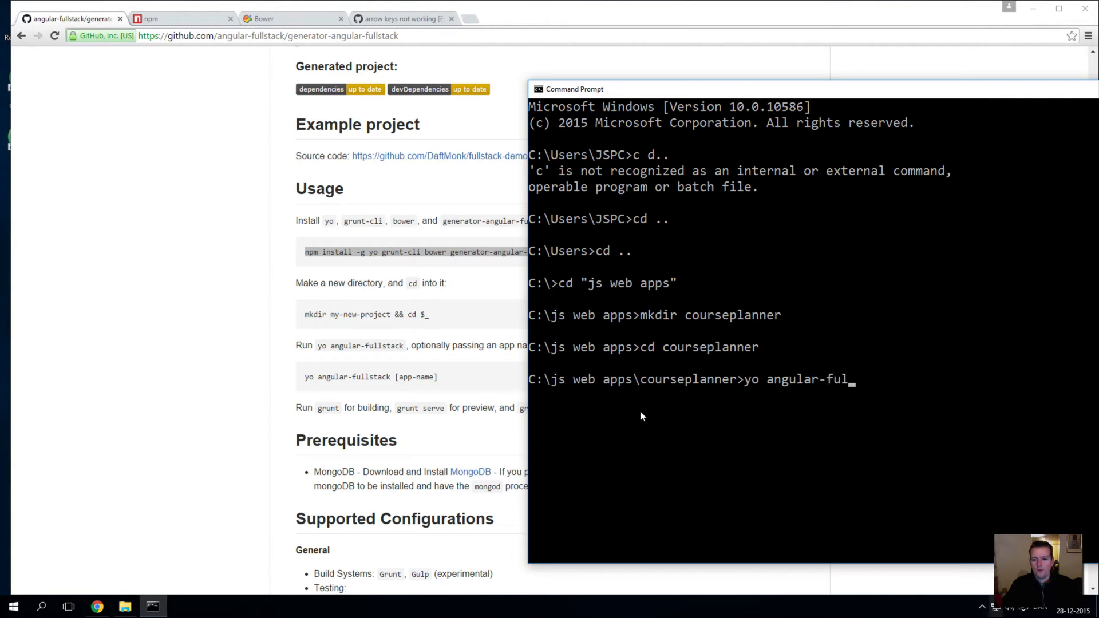
type("lstack")
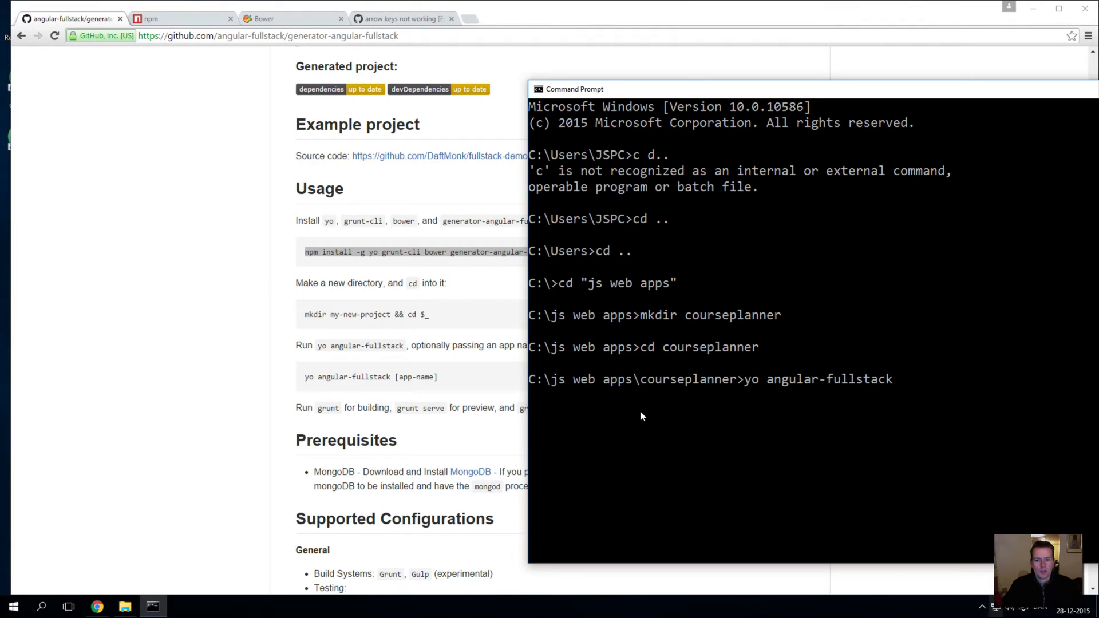
mouse_move(801, 440)
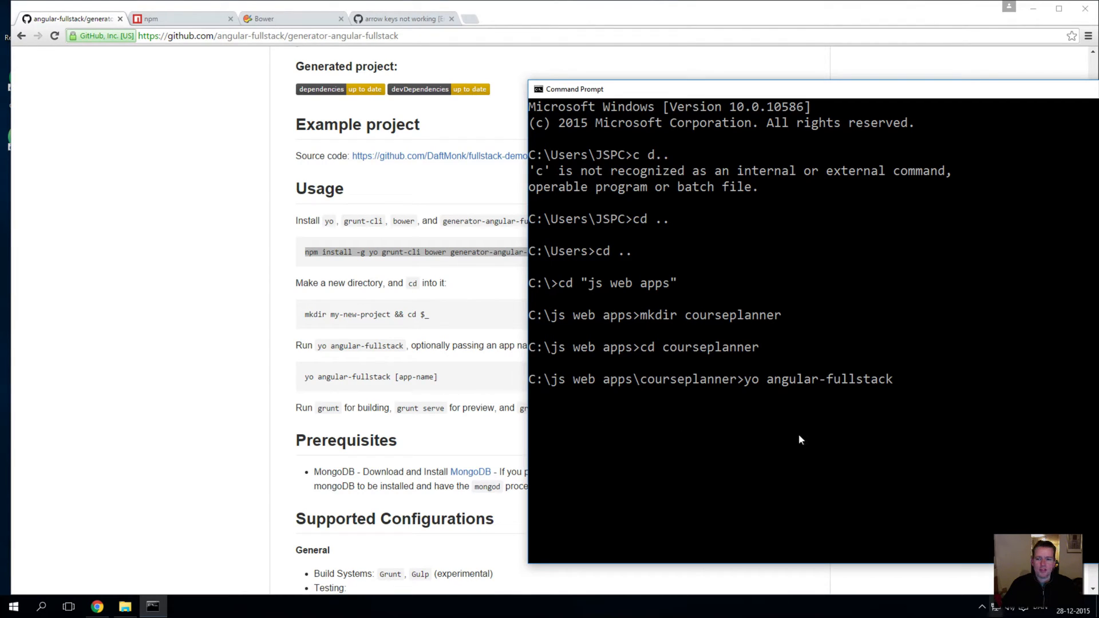
type("CoursePlanner")
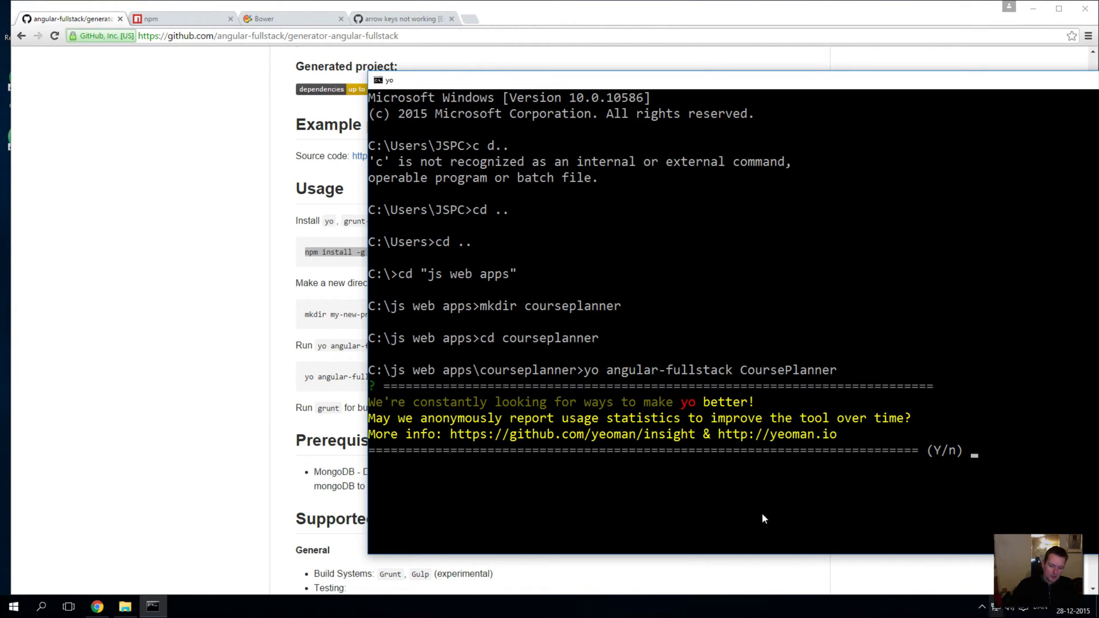
- Answer y to usage reporting and choose HTML as the markup language
type("y")
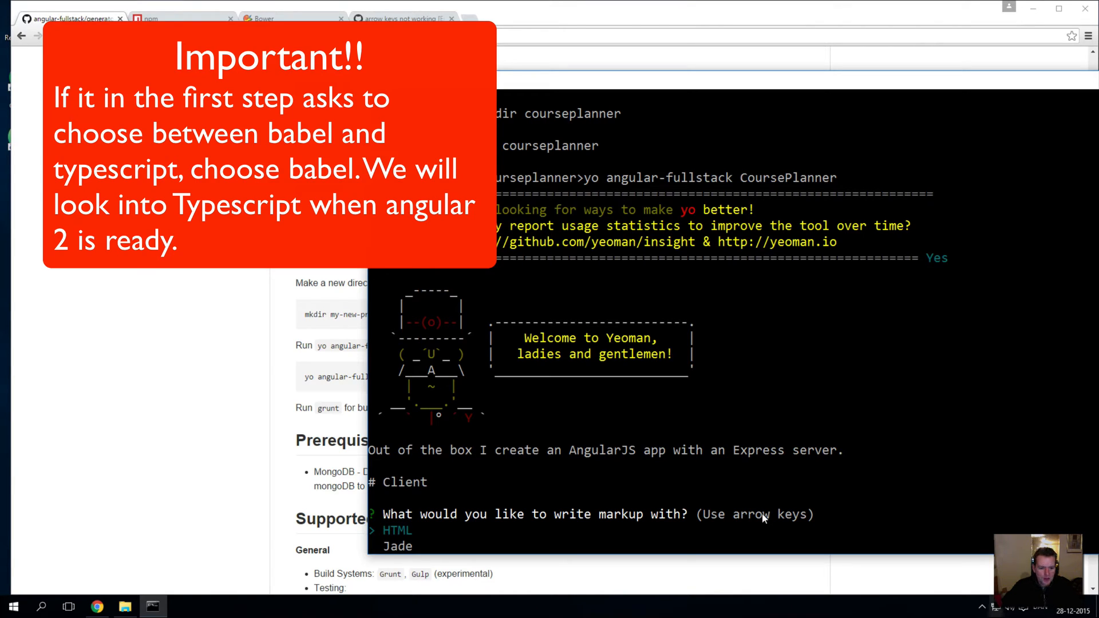
key("Down")
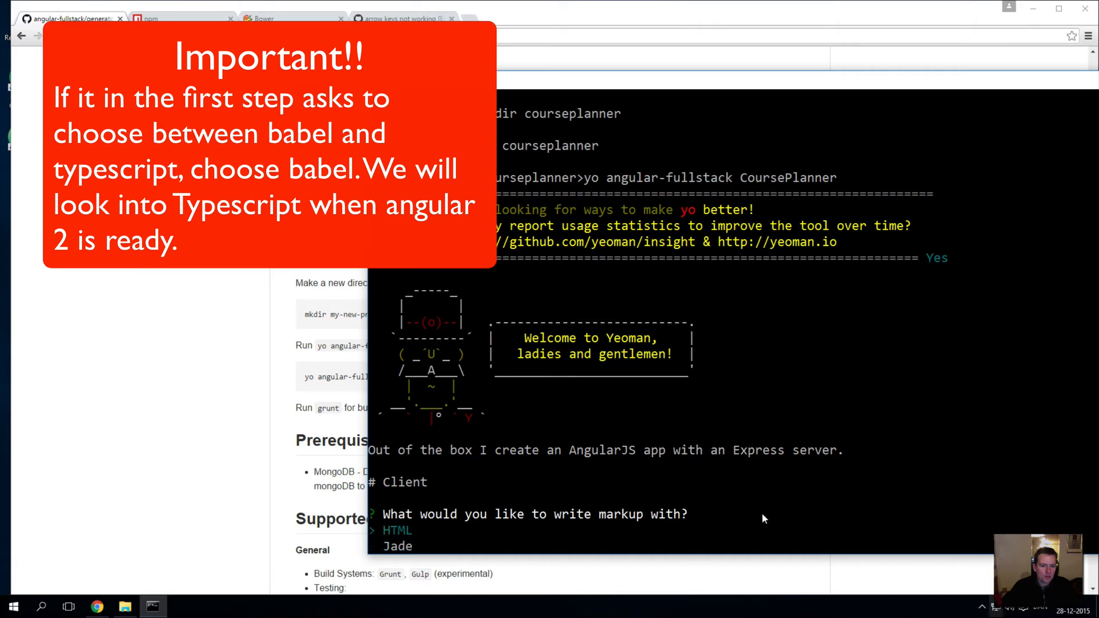
key("Down")
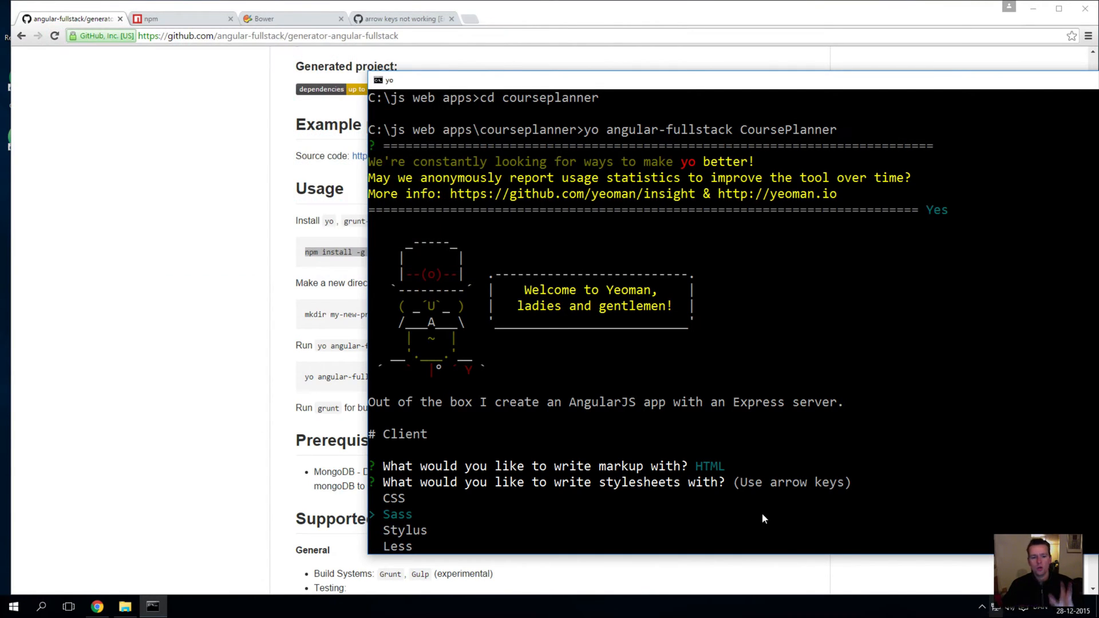
- Select CSS for stylesheets and accept uiRouter as the Angular router
key("up")
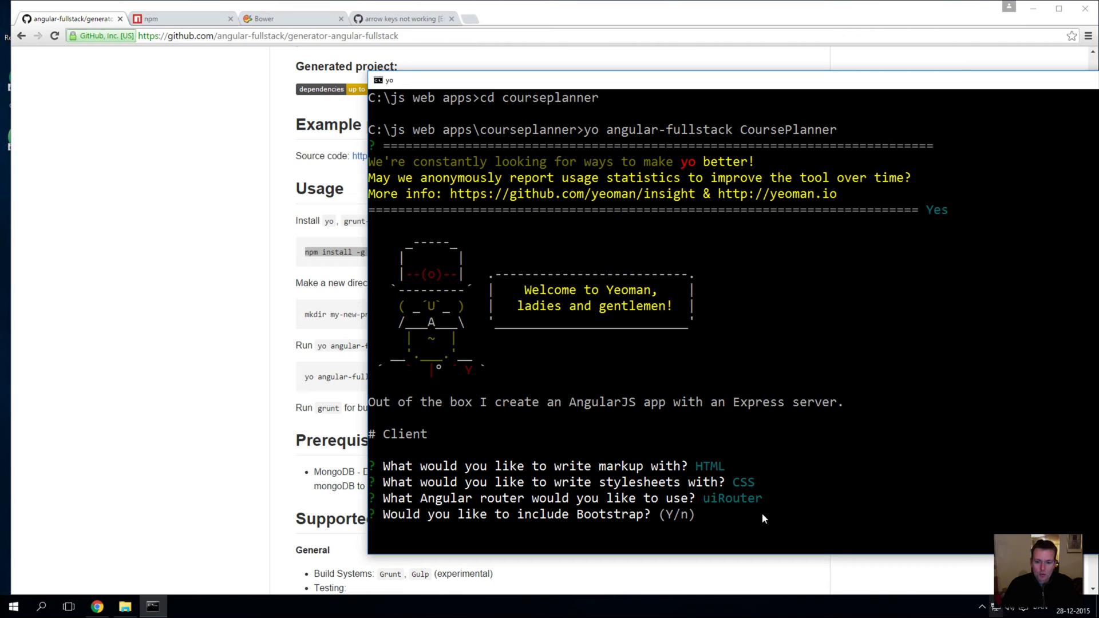
- Answer y for Bootstrap and UI Bootstrap, and keep Mongoose for data modeling
type("y")
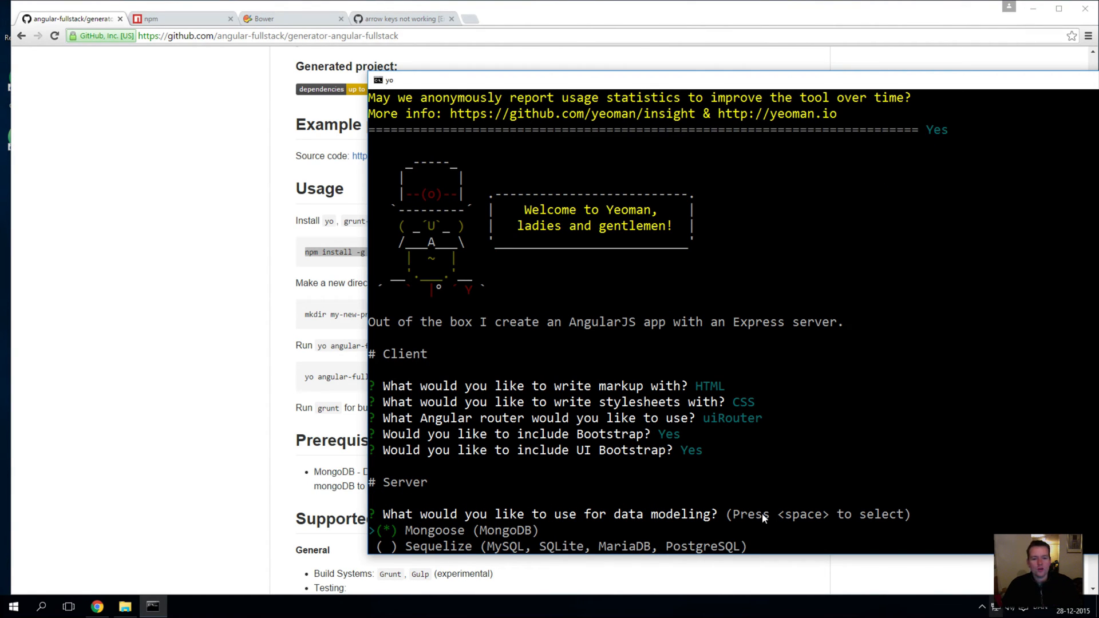
mouse_move(463, 536)
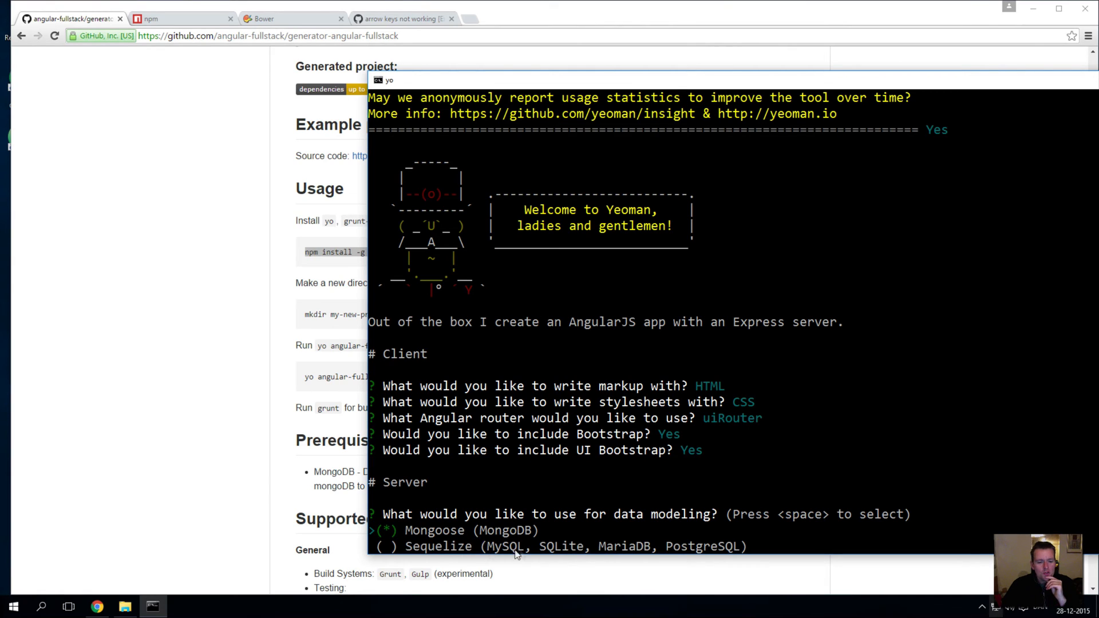
mouse_move(568, 556)
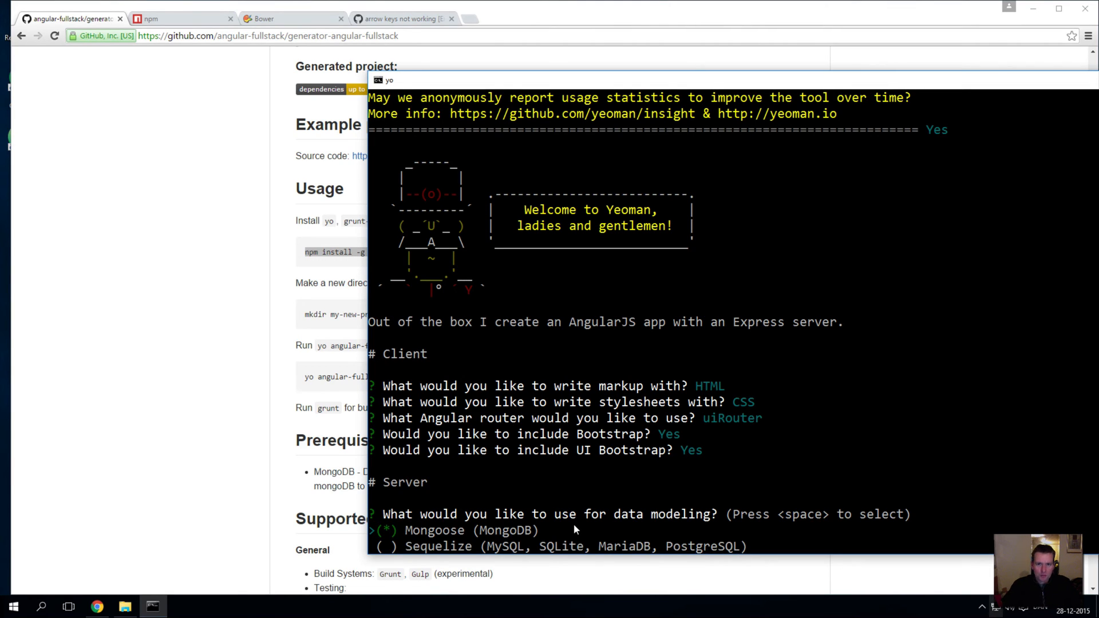
key("enter")
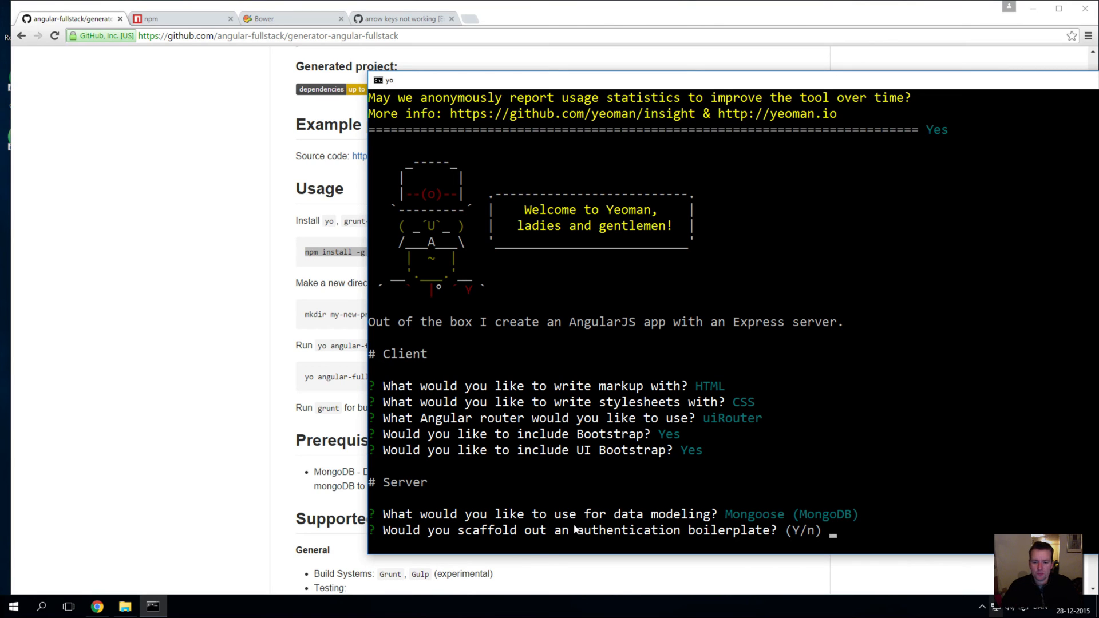
- Answer y for the authentication boilerplate and accept no extra oAuth strategies
type("y")
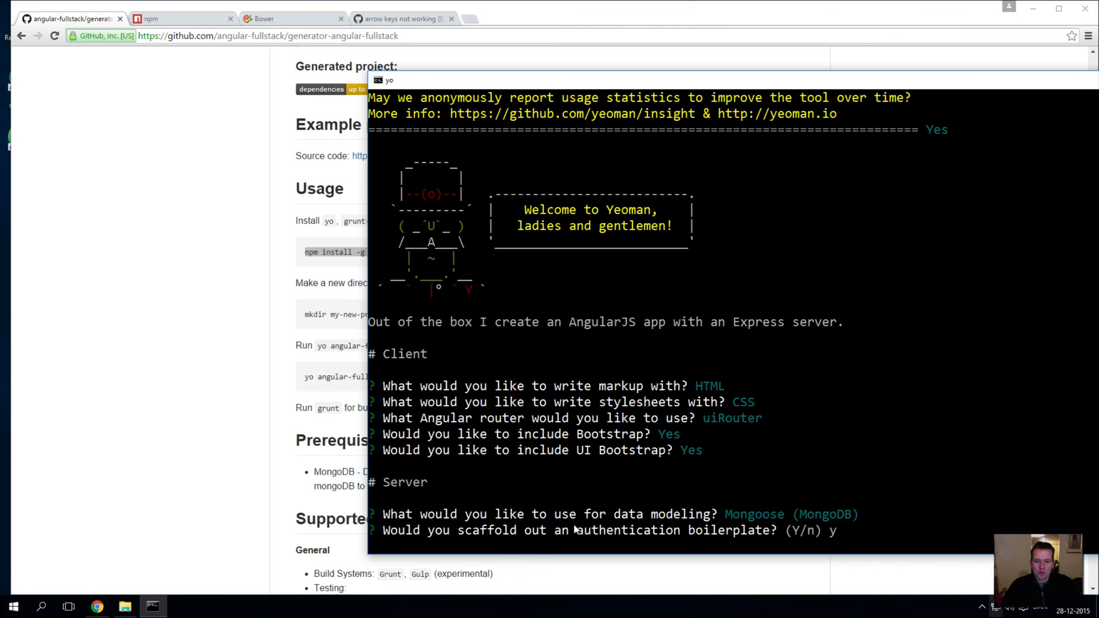
key("enter")
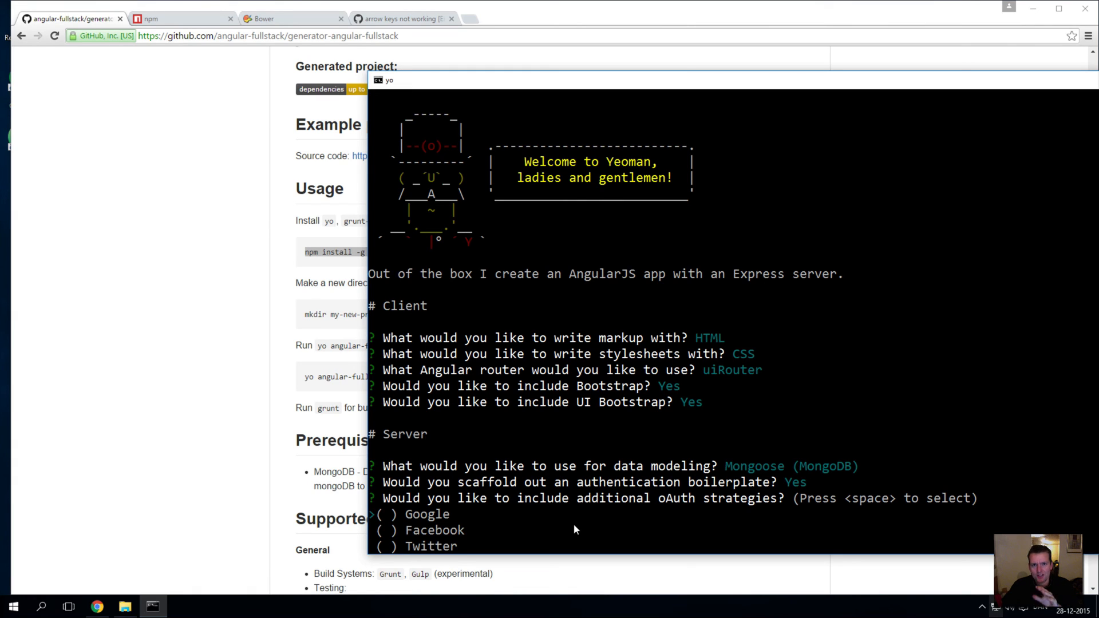
key("enter")
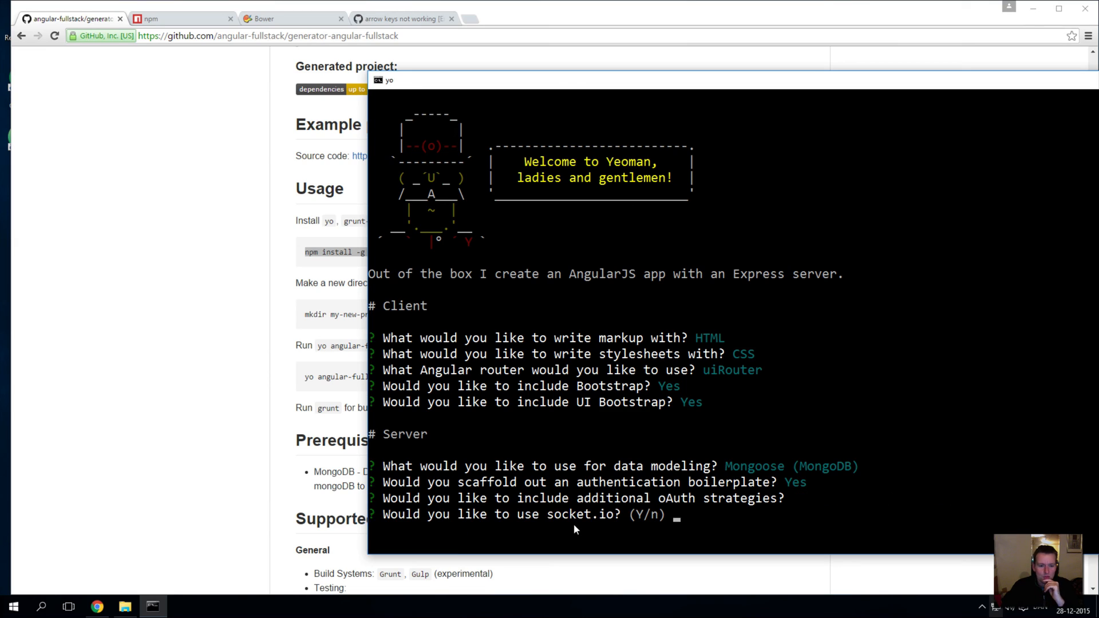